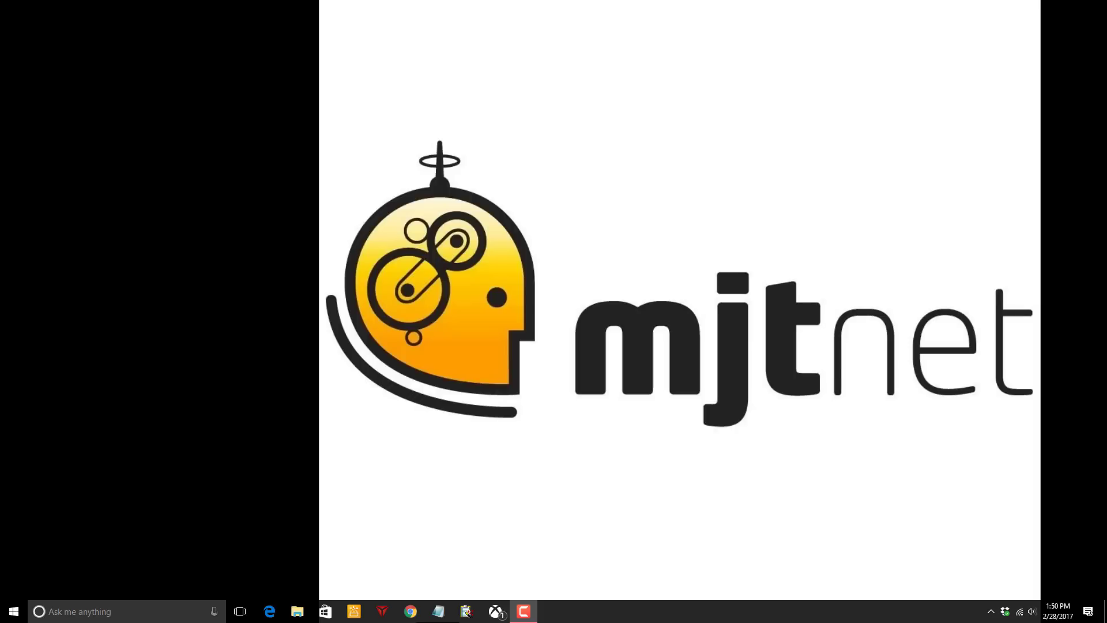
mouse_move(831, 158)
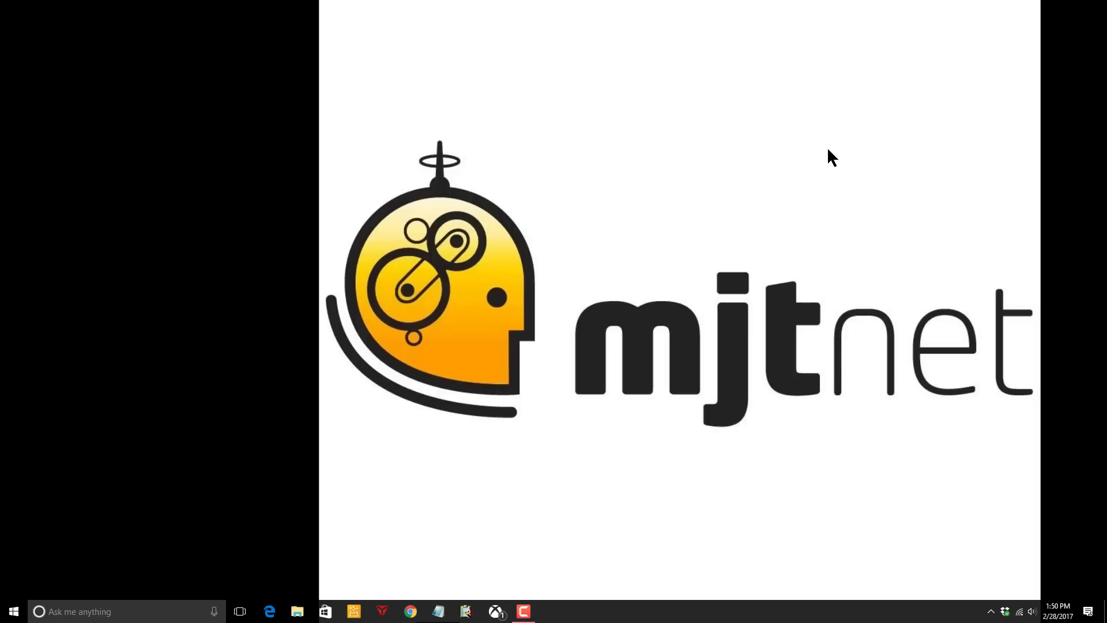
mouse_move(613, 118)
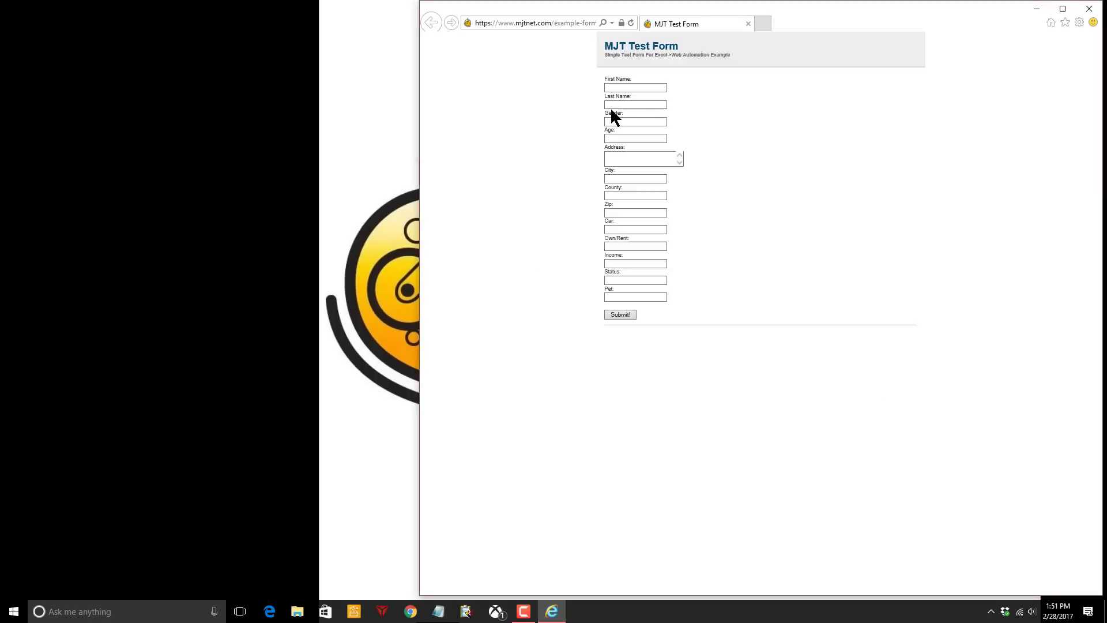
Step: Start the Excel-to-web macro so it fills the MJT Test Form and submits the first rows
click(579, 611)
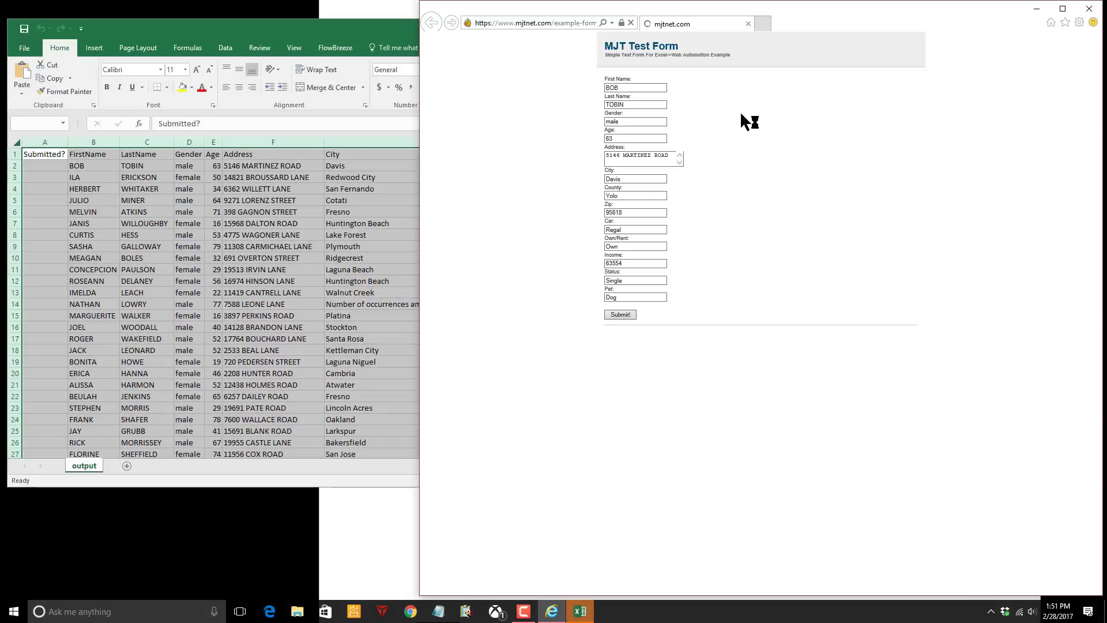
click(619, 313)
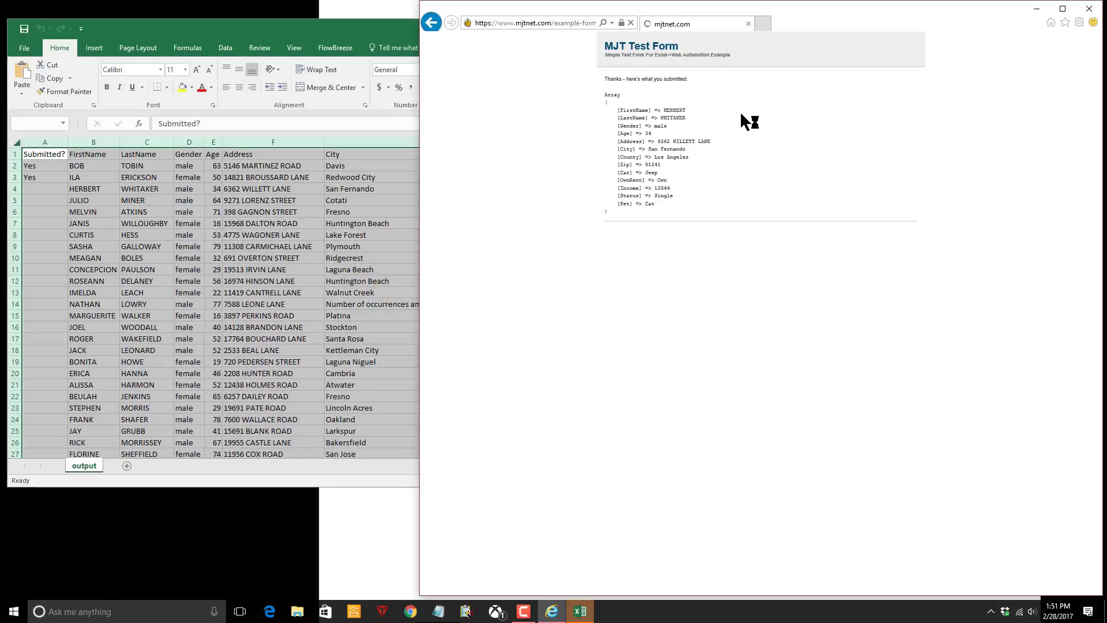
click(430, 22)
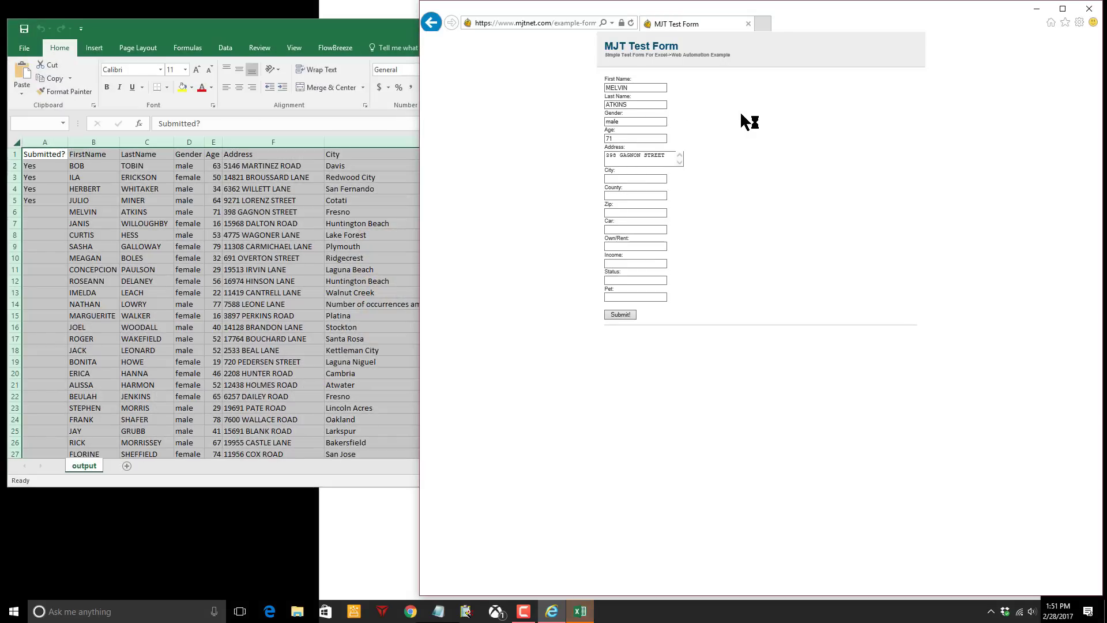
click(620, 313)
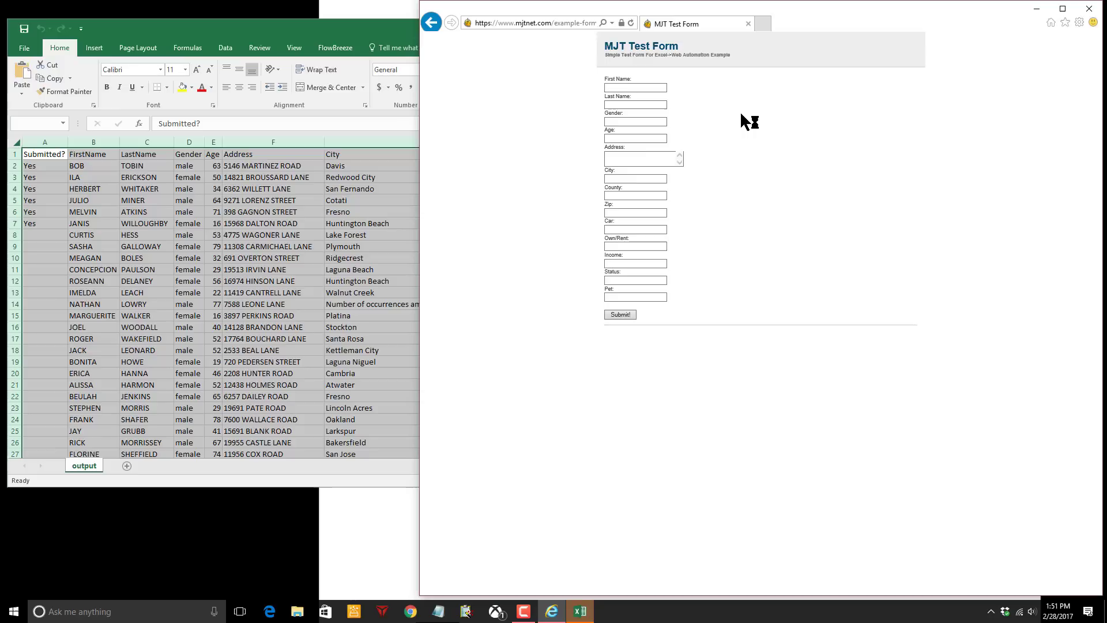
click(621, 314)
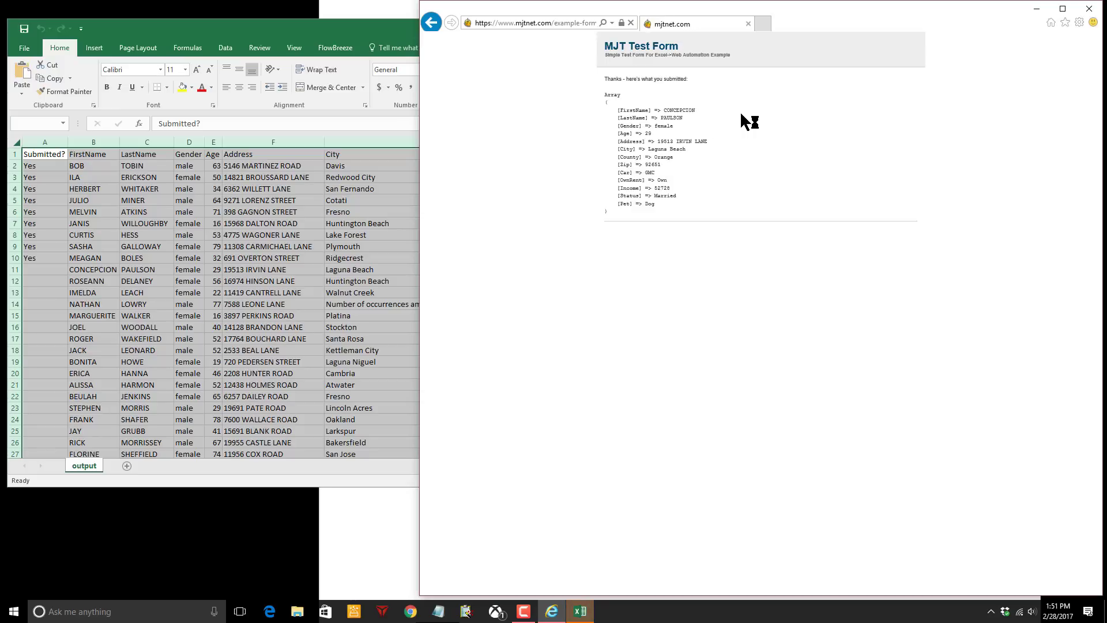
click(430, 22)
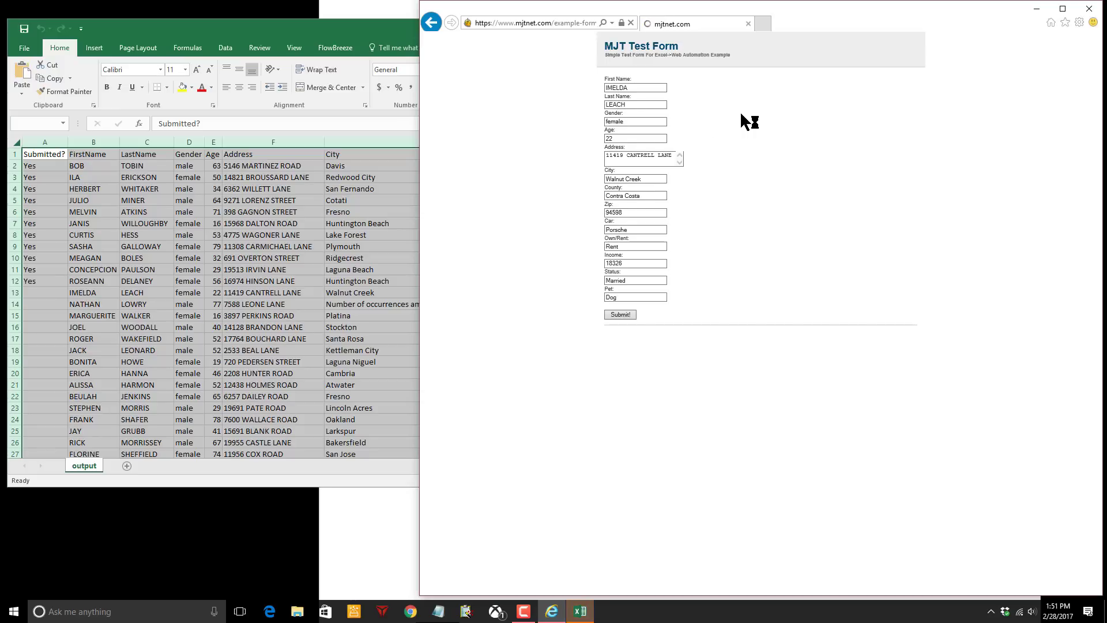
Step: Keep submitting rows through Submit!, each marked Yes, up to row 27
click(619, 313)
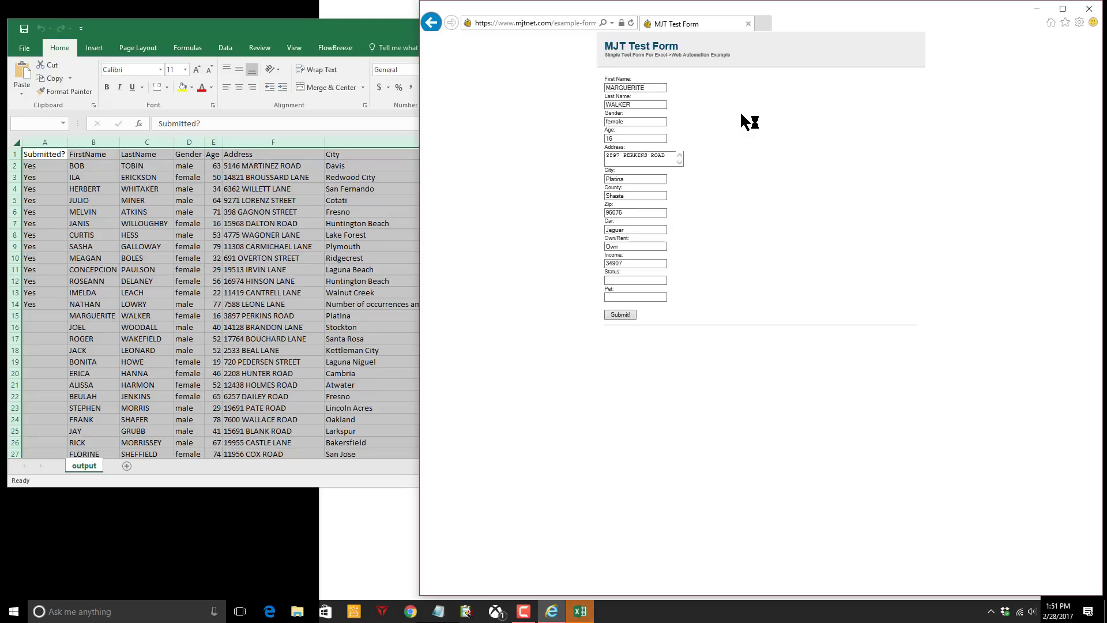
click(619, 313)
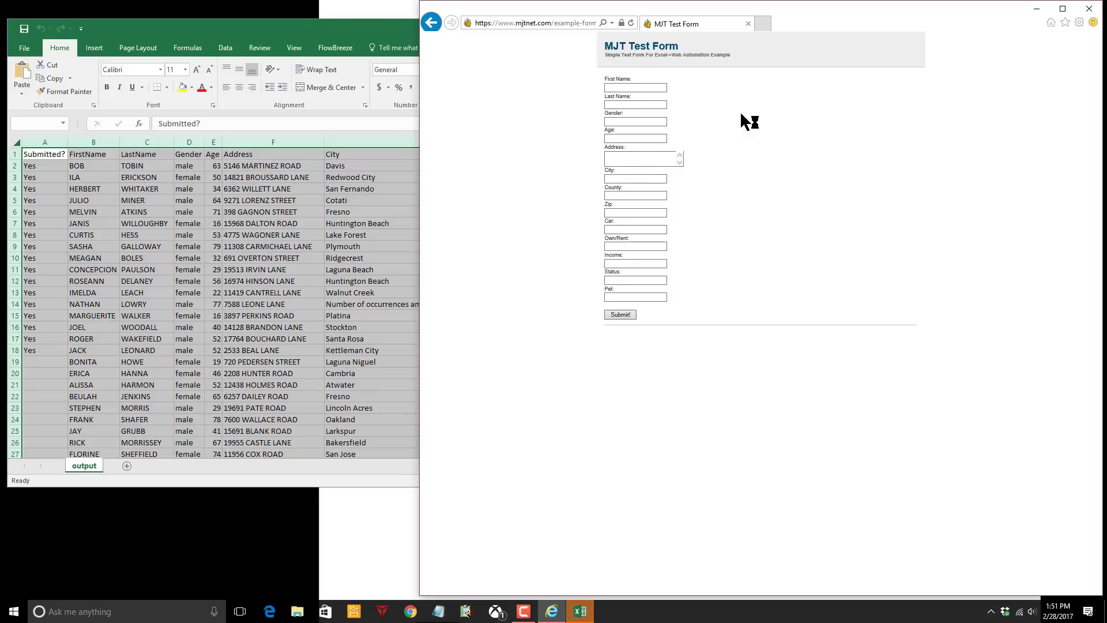
click(619, 314)
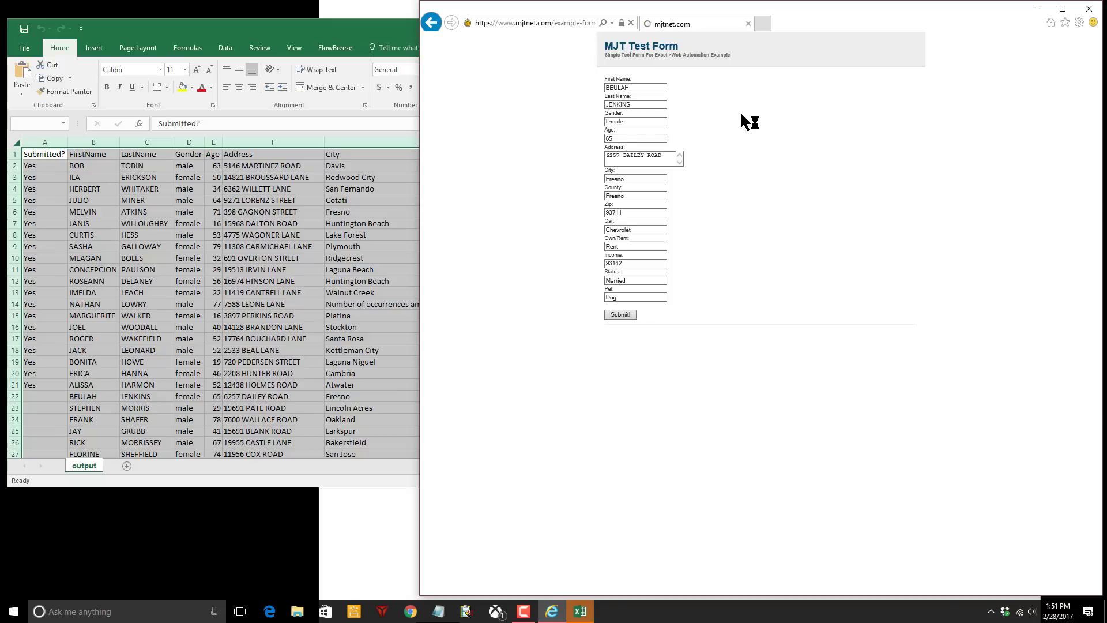
click(620, 314)
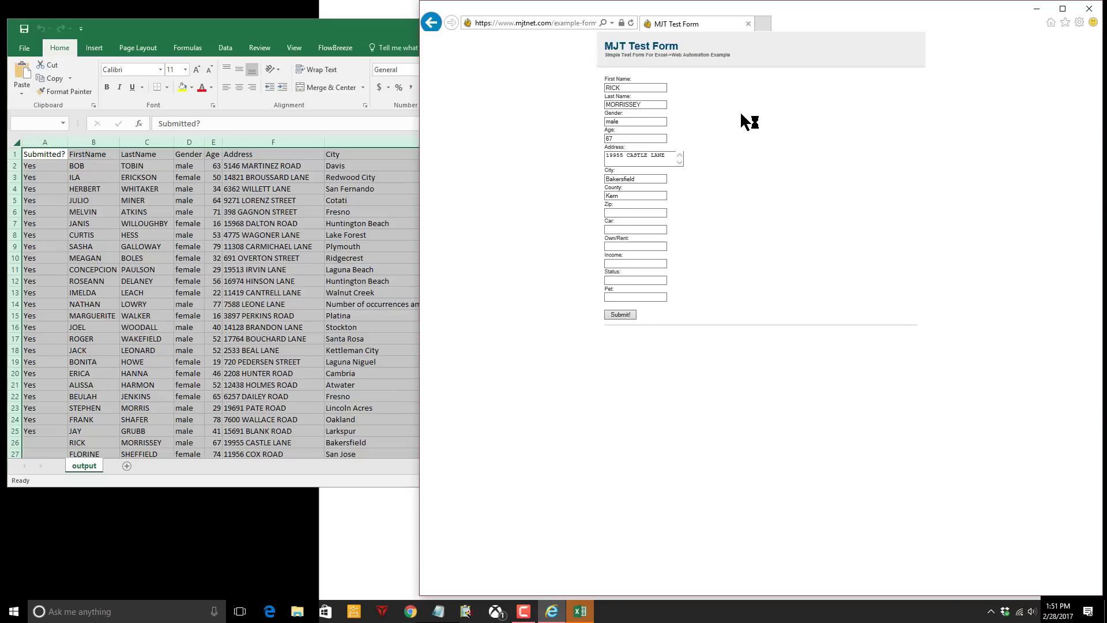
click(619, 314)
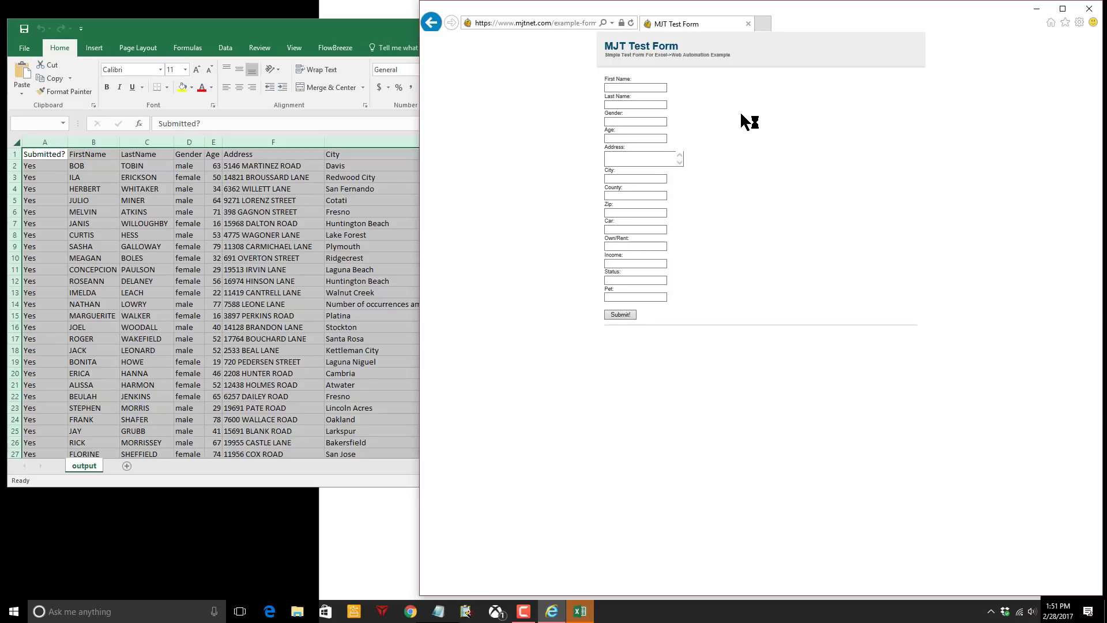
click(620, 313)
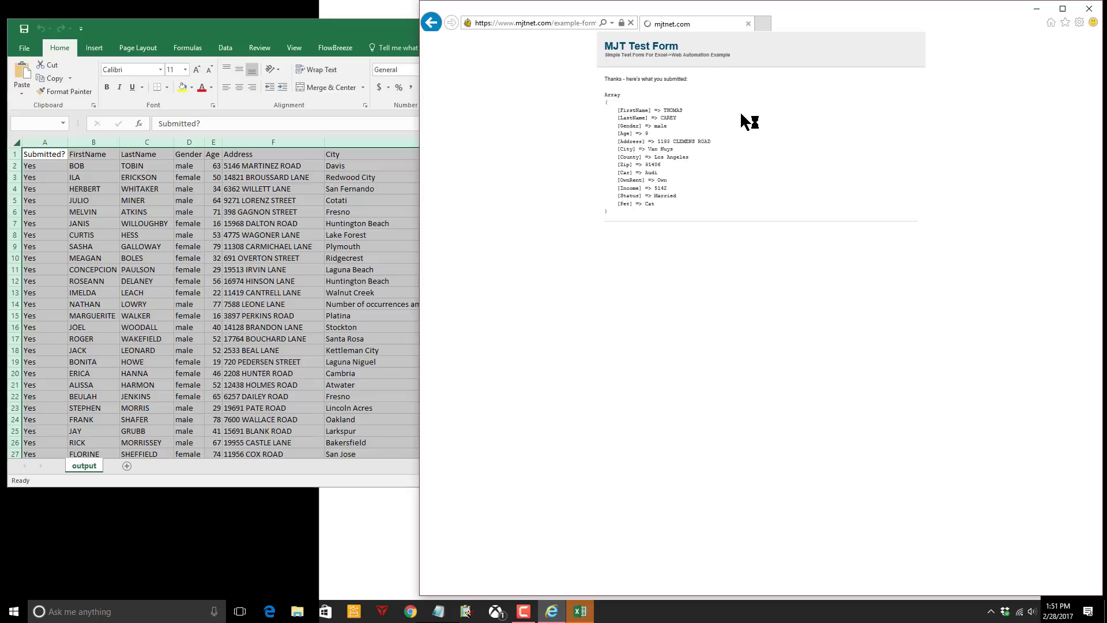
click(430, 22)
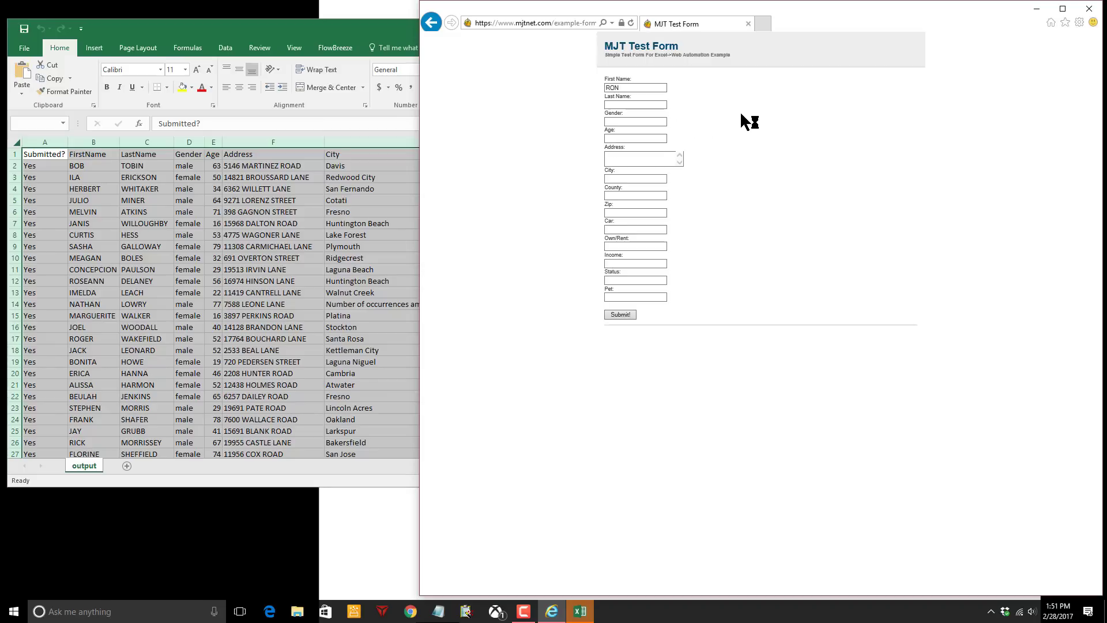
click(619, 314)
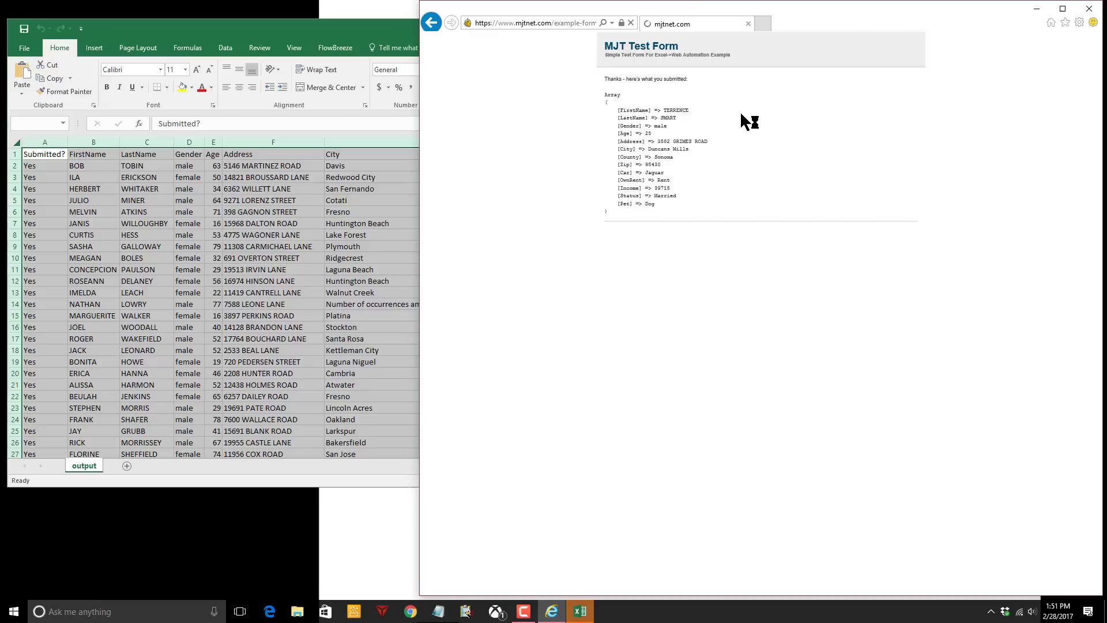
click(430, 22)
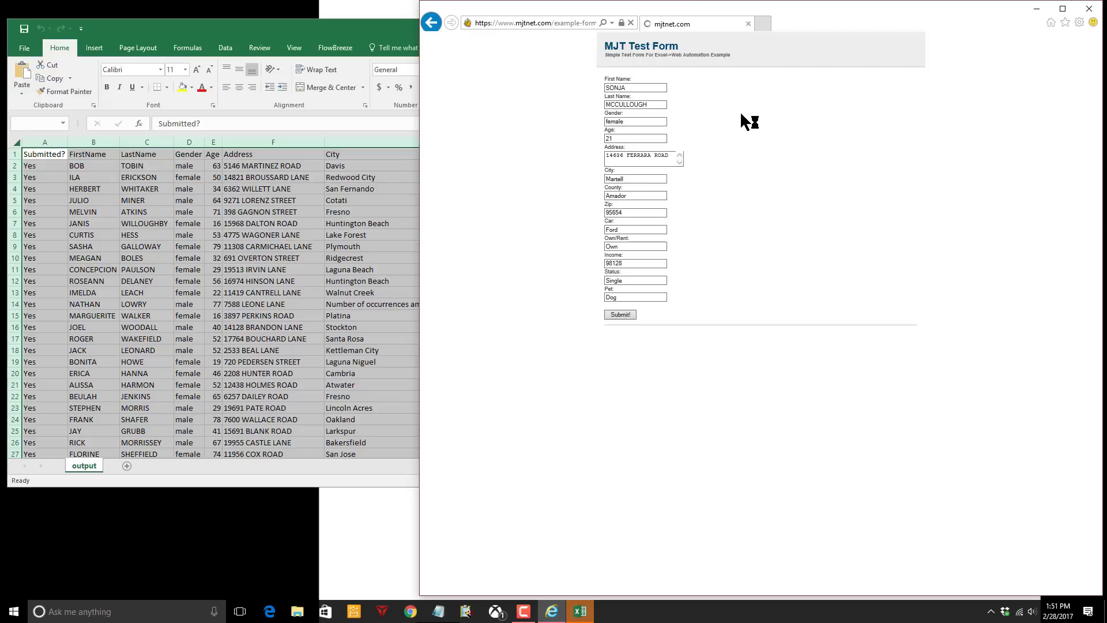
click(619, 313)
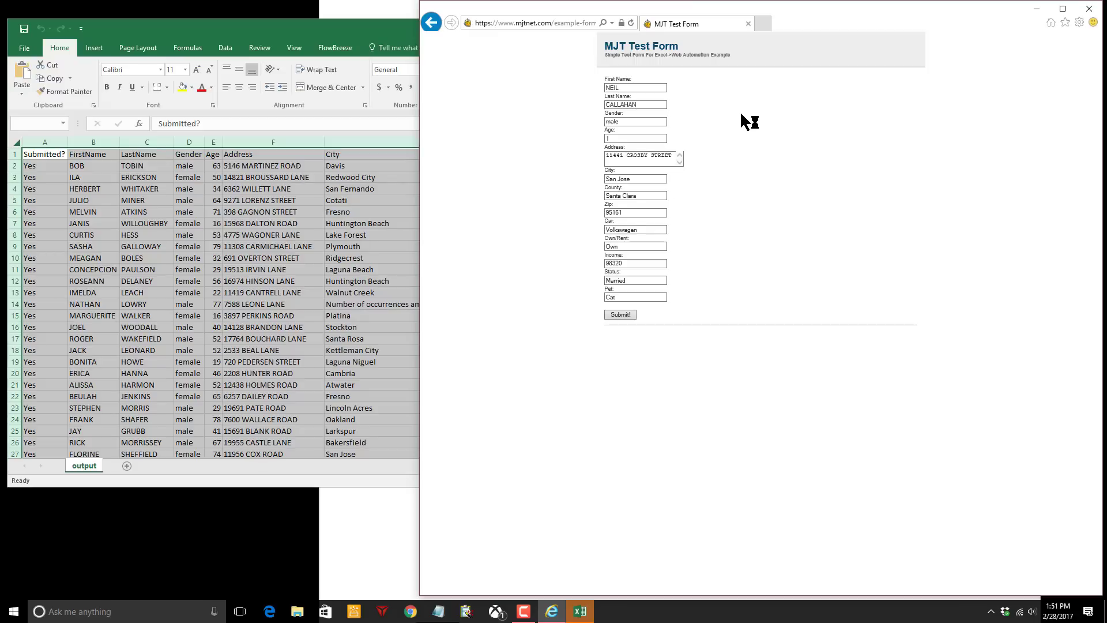
click(619, 313)
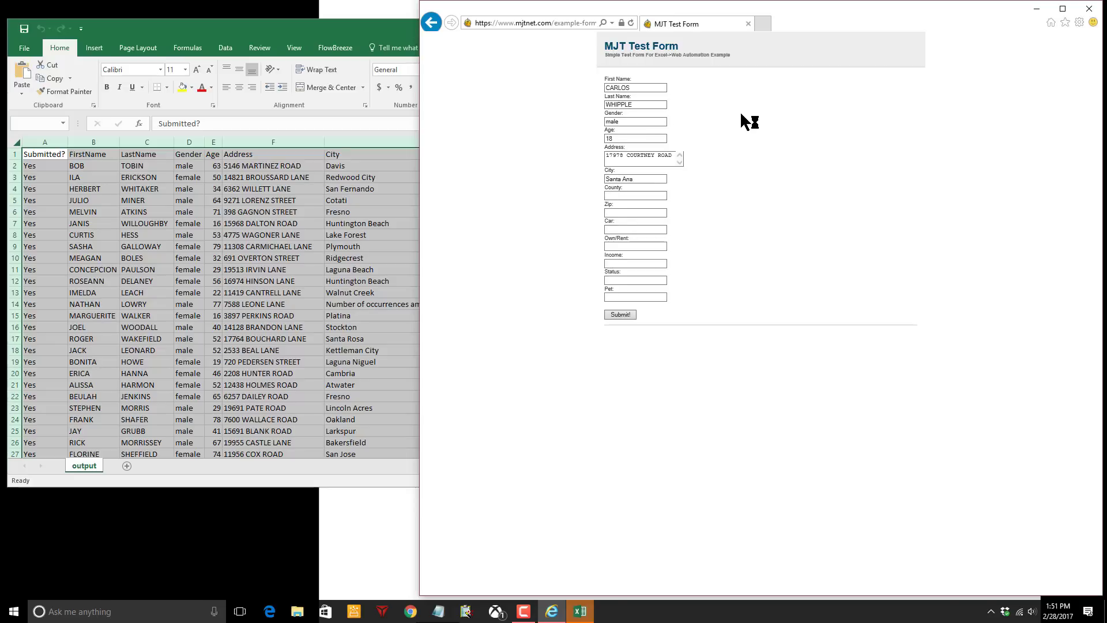
click(619, 313)
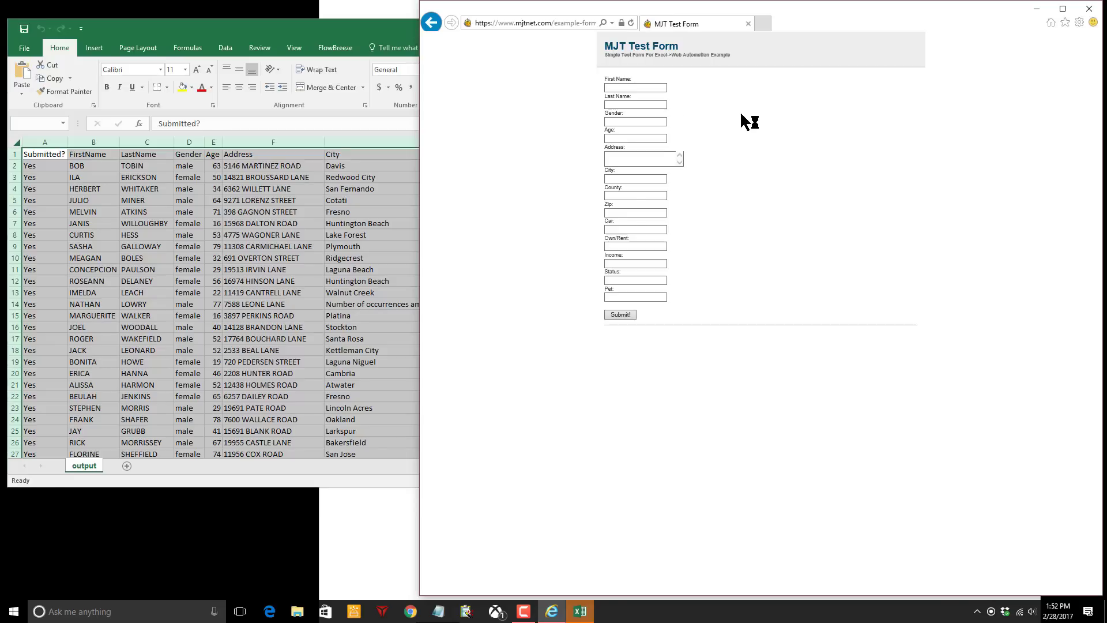
click(620, 313)
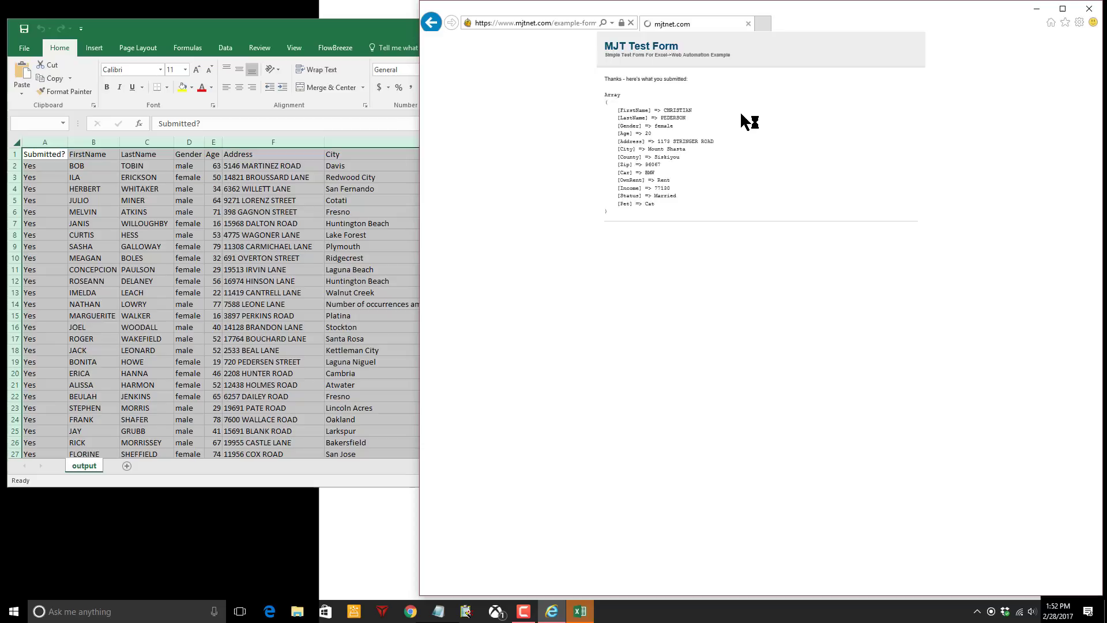
click(432, 22)
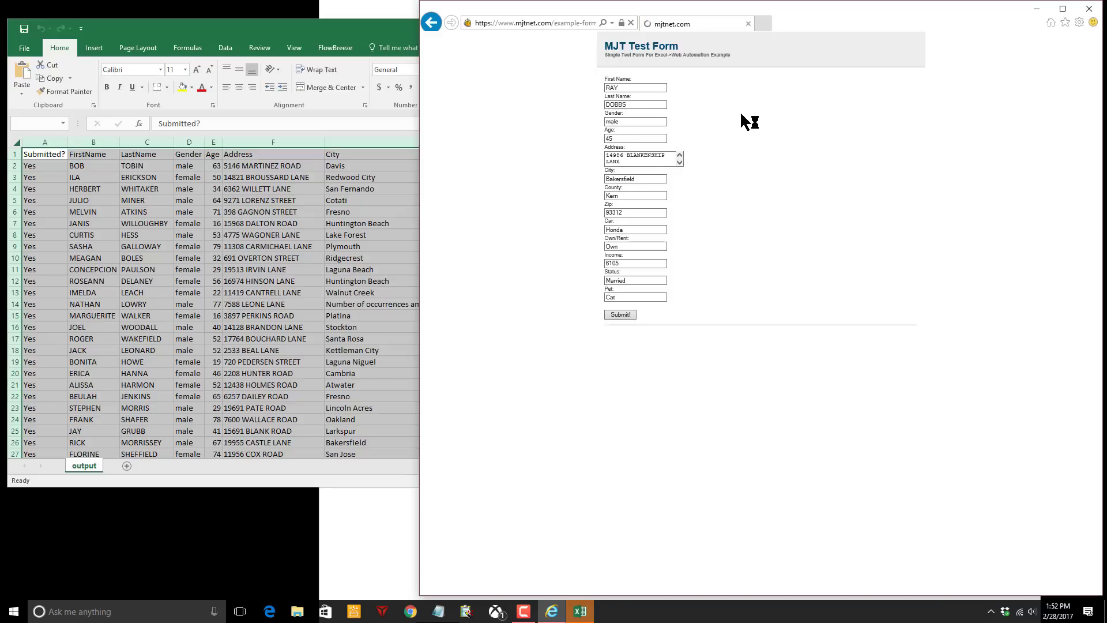
click(620, 313)
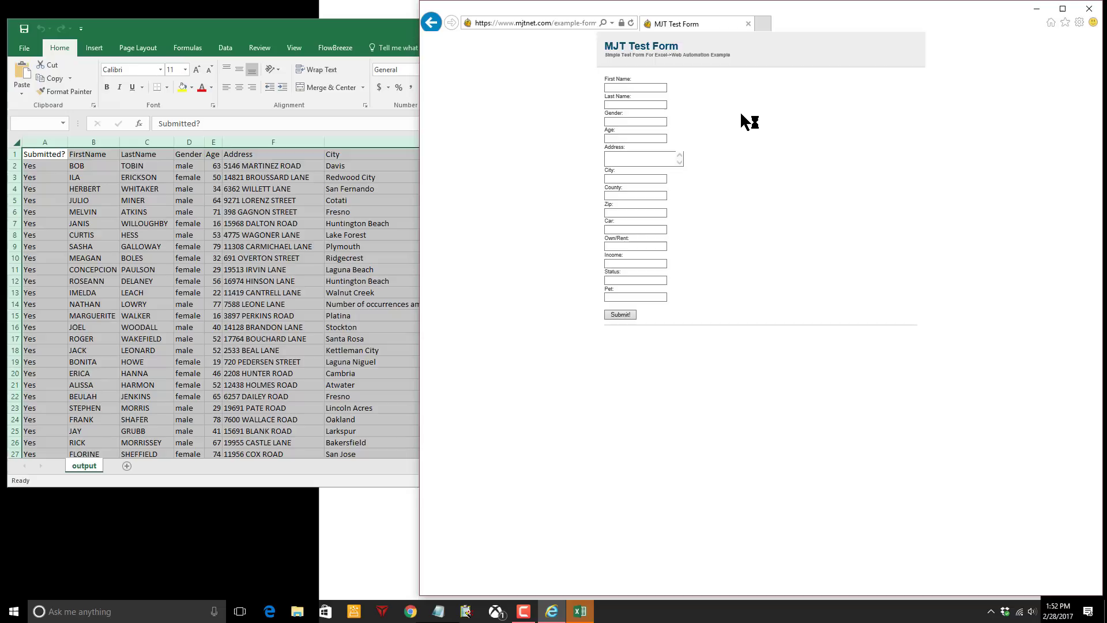
click(619, 313)
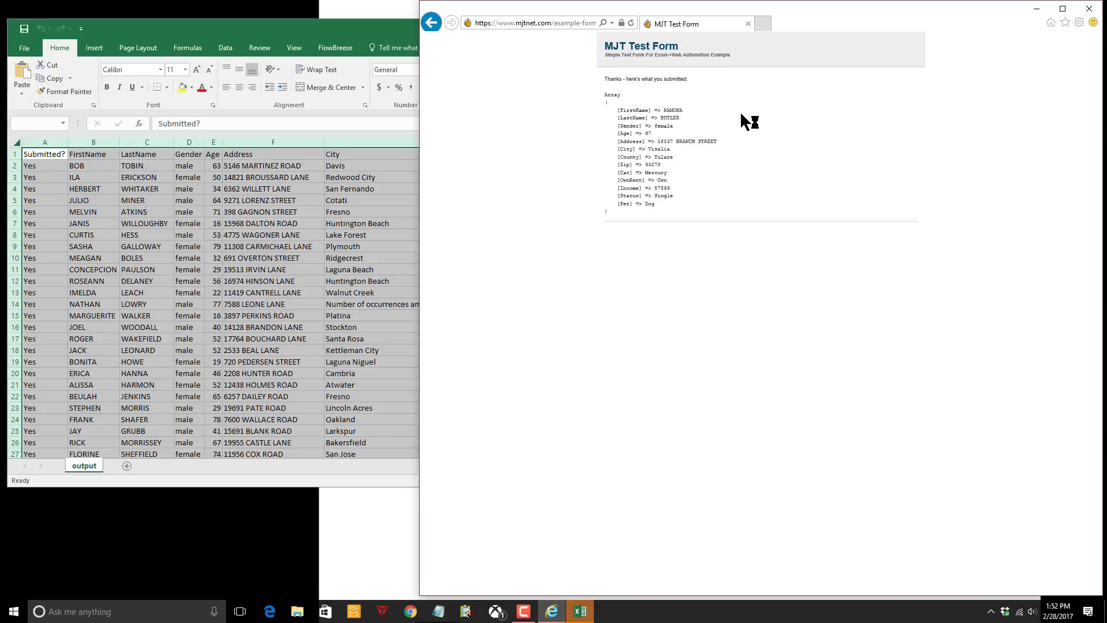
click(430, 22)
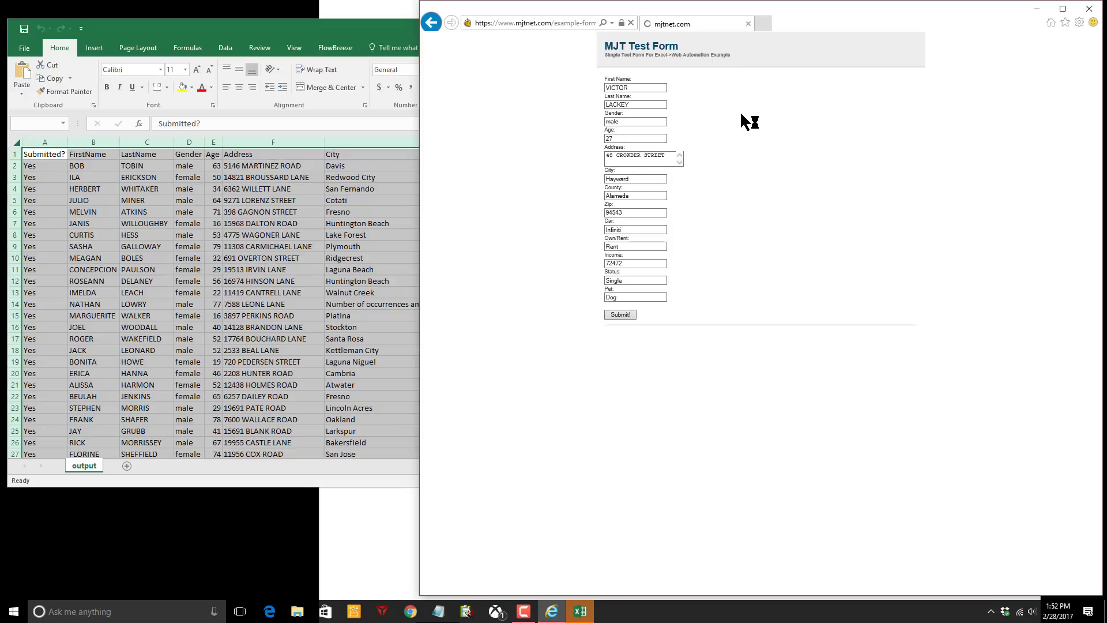
click(619, 314)
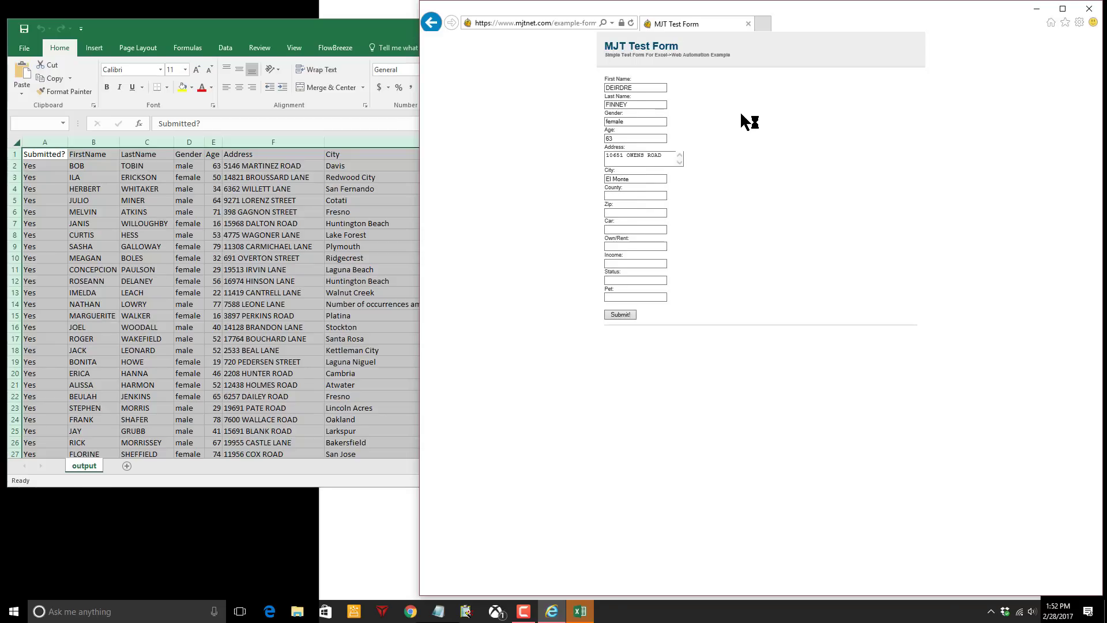
click(619, 314)
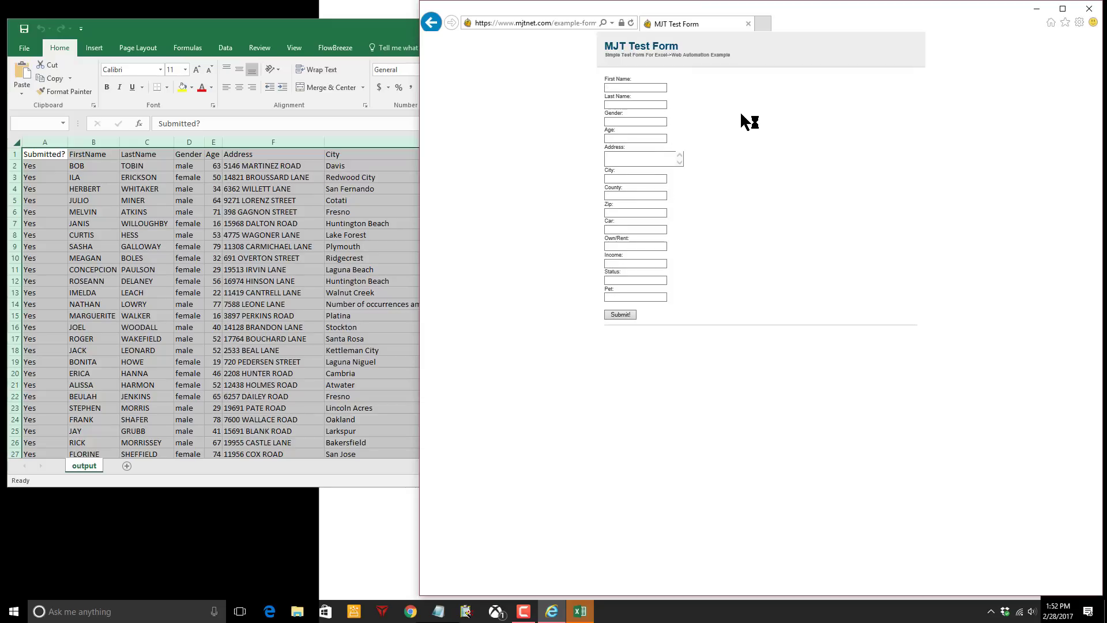
click(620, 314)
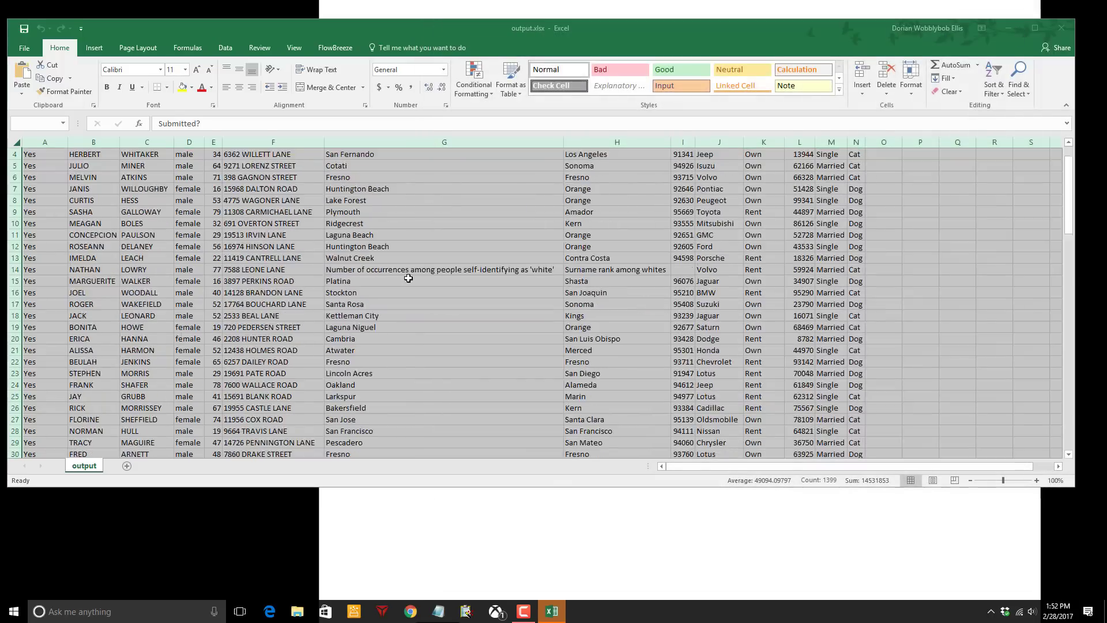
scroll(down, 3)
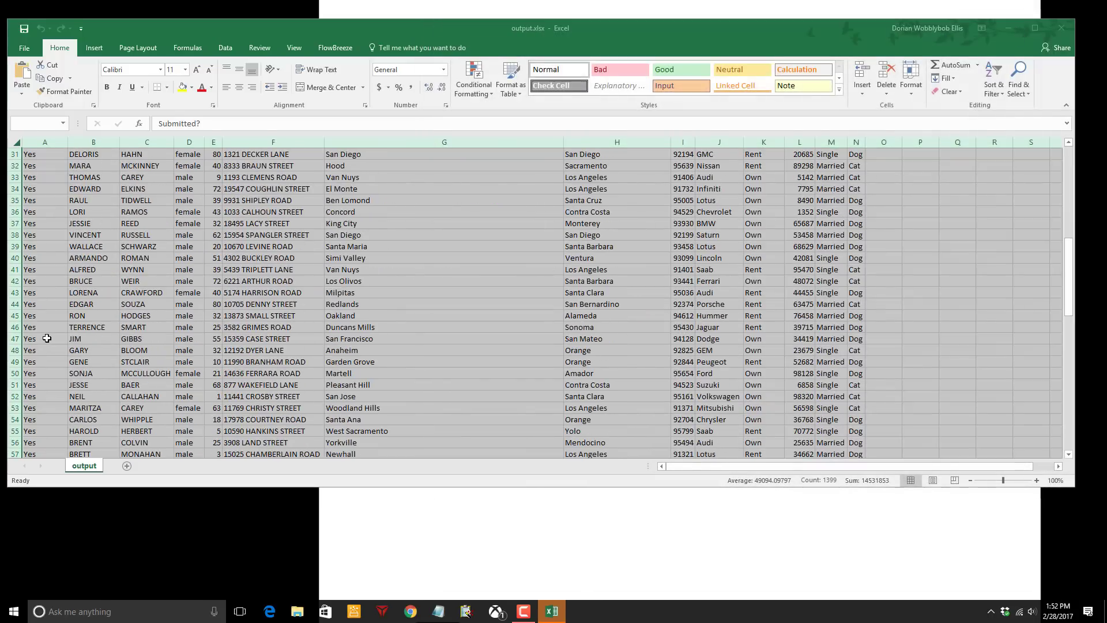
scroll(down, 3)
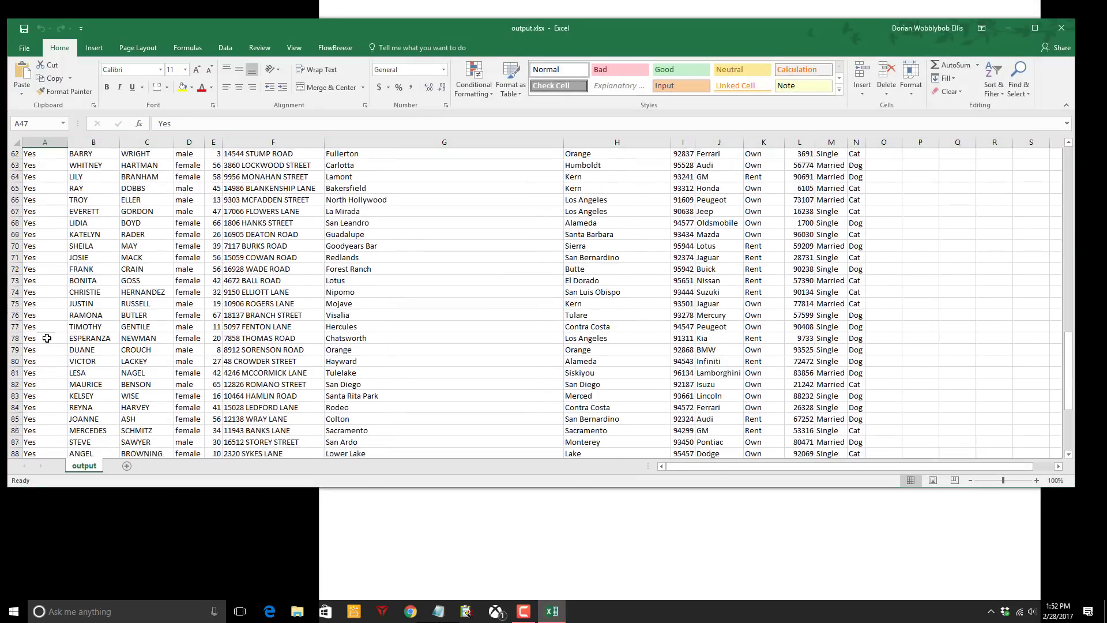
scroll(down, 3)
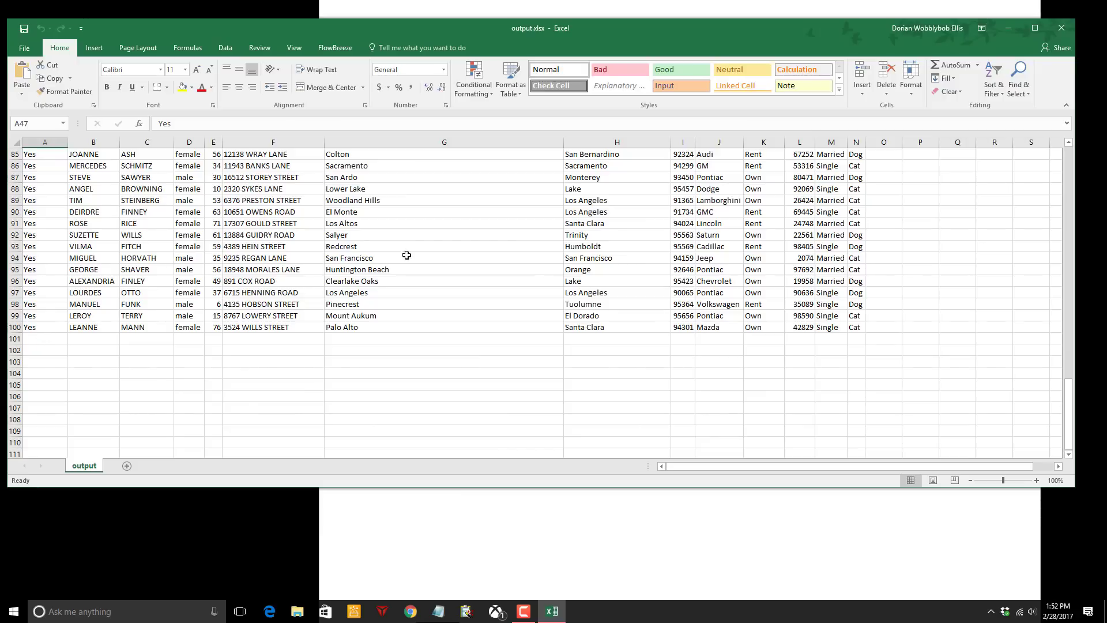